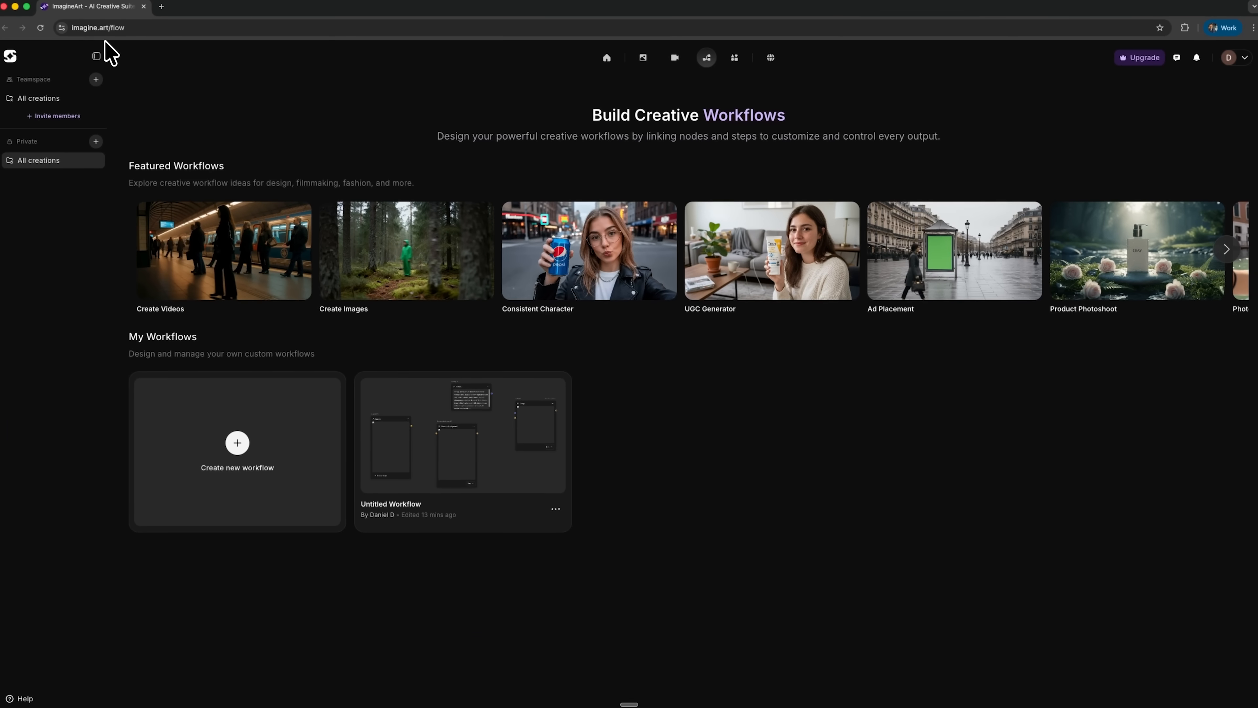
pyautogui.moveTo(331, 161)
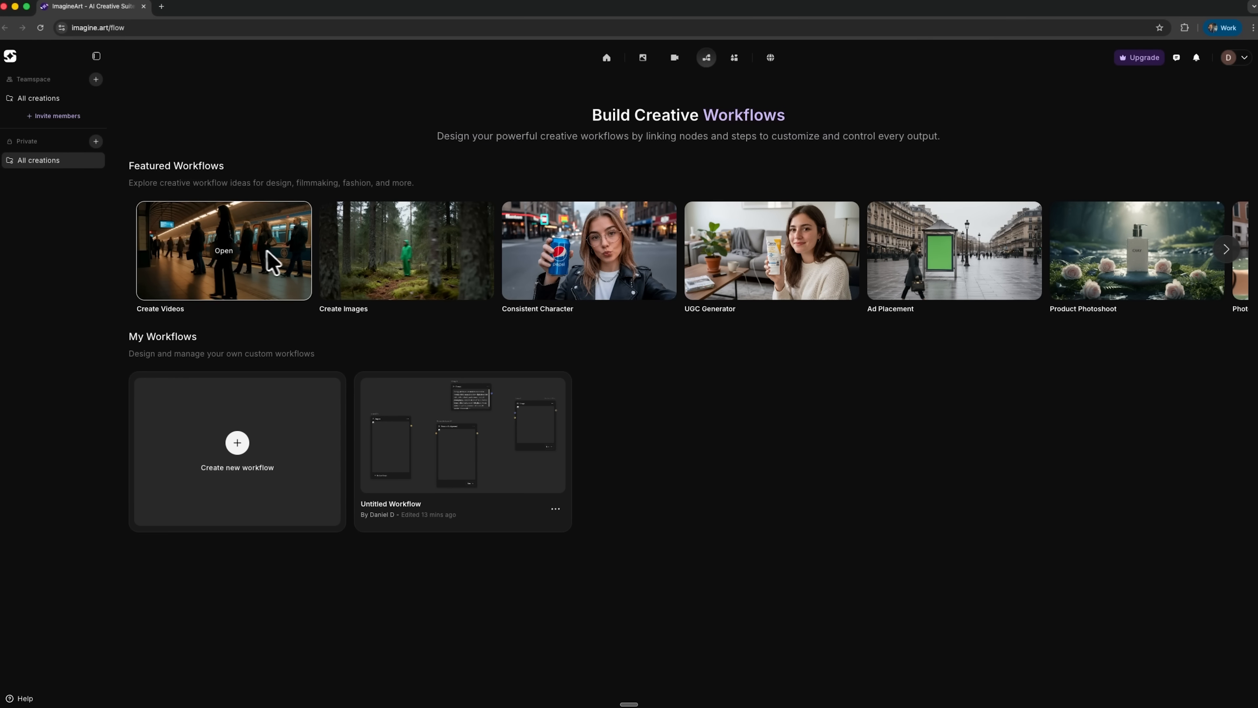
pyautogui.moveTo(622, 255)
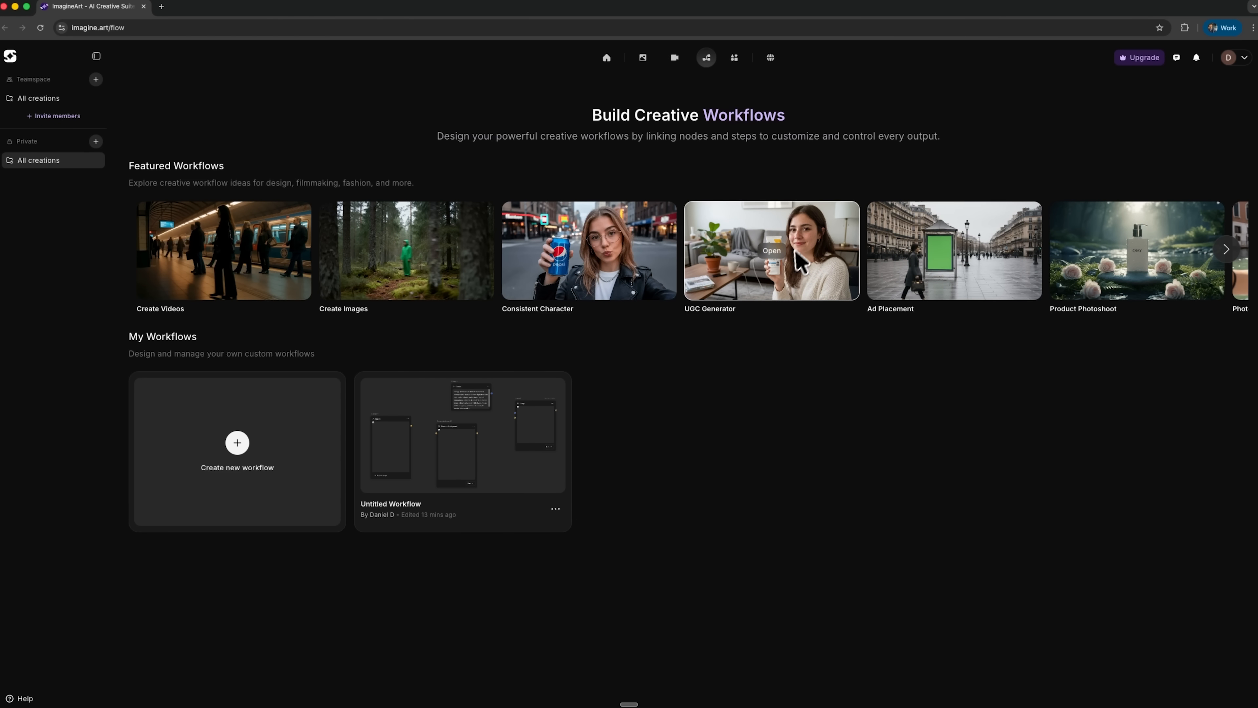
# Browse the featured workflow templates and enter the workflow canvas.
pyautogui.click(1225, 249)
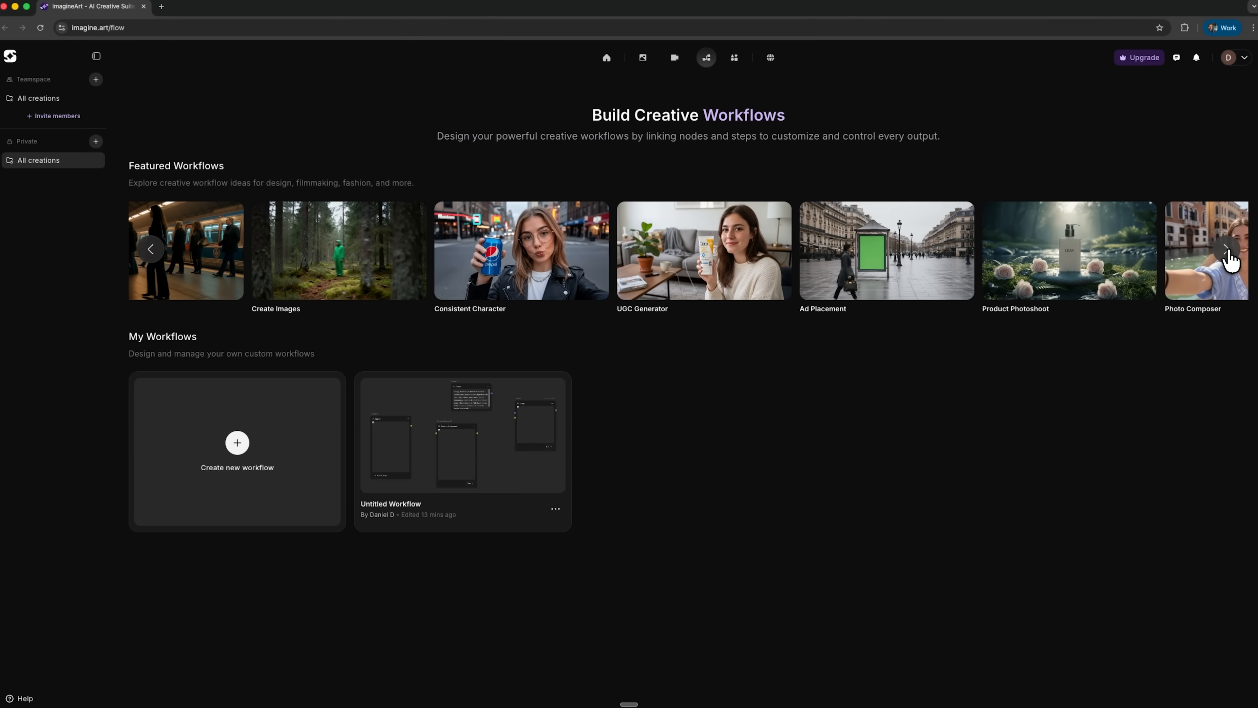
pyautogui.click(1224, 249)
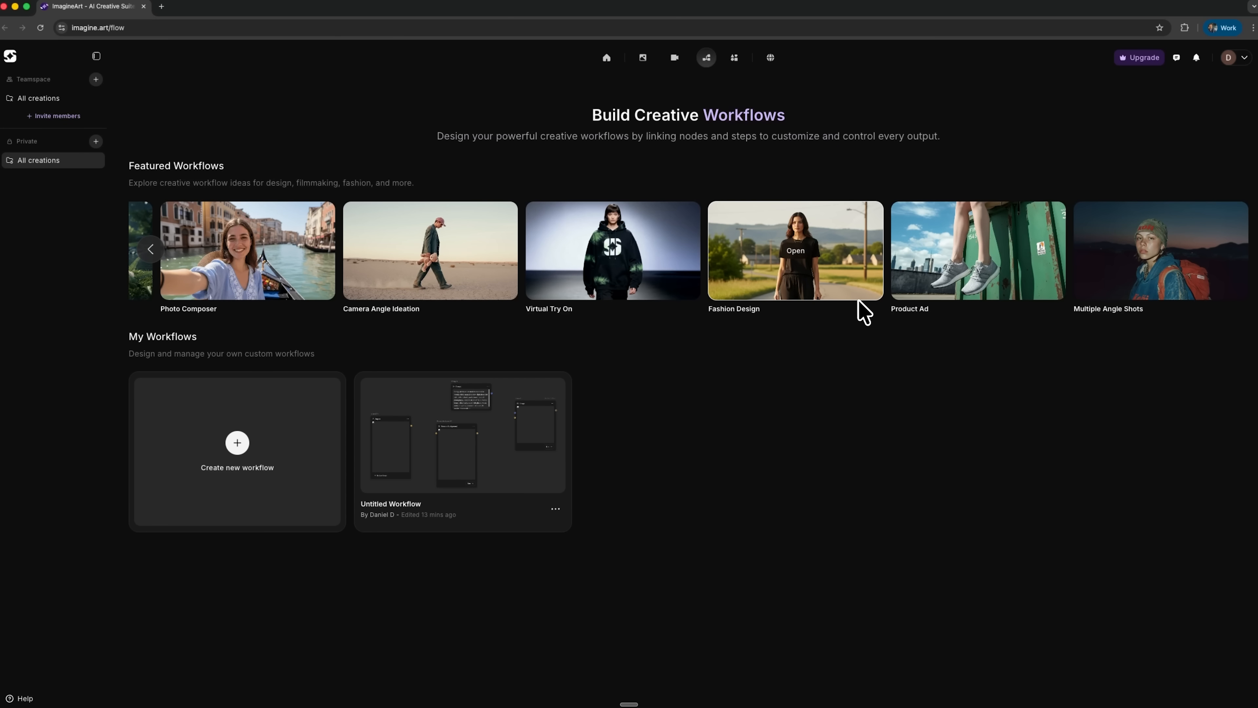
pyautogui.click(236, 442)
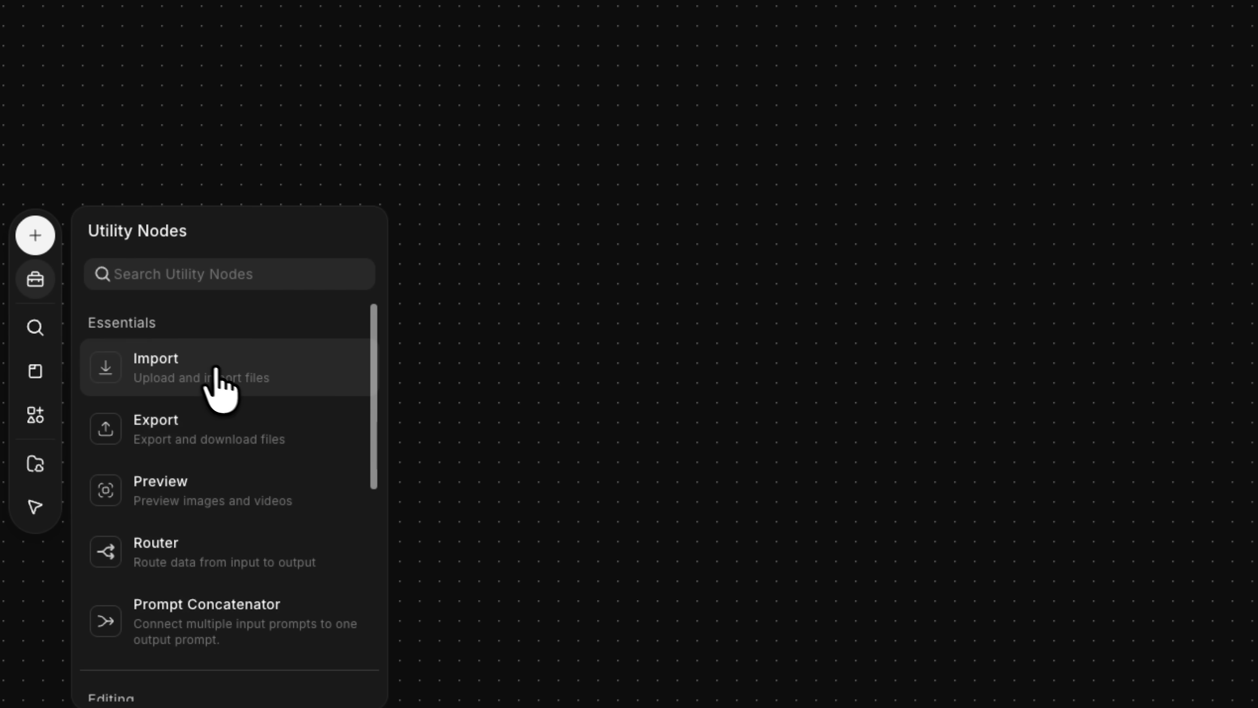
# Add an Import node, place it on the canvas and upload the energy drink can photo.
pyautogui.click(154, 367)
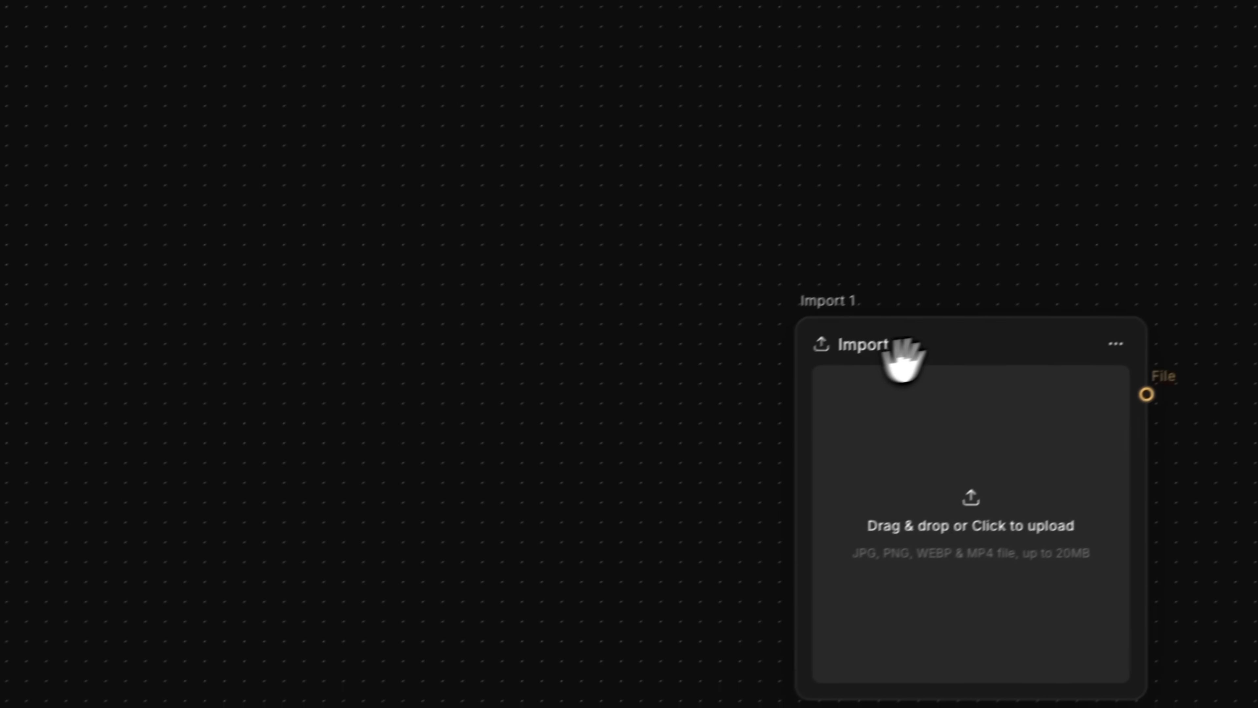
pyautogui.moveTo(903, 353); pyautogui.dragTo(590, 212)
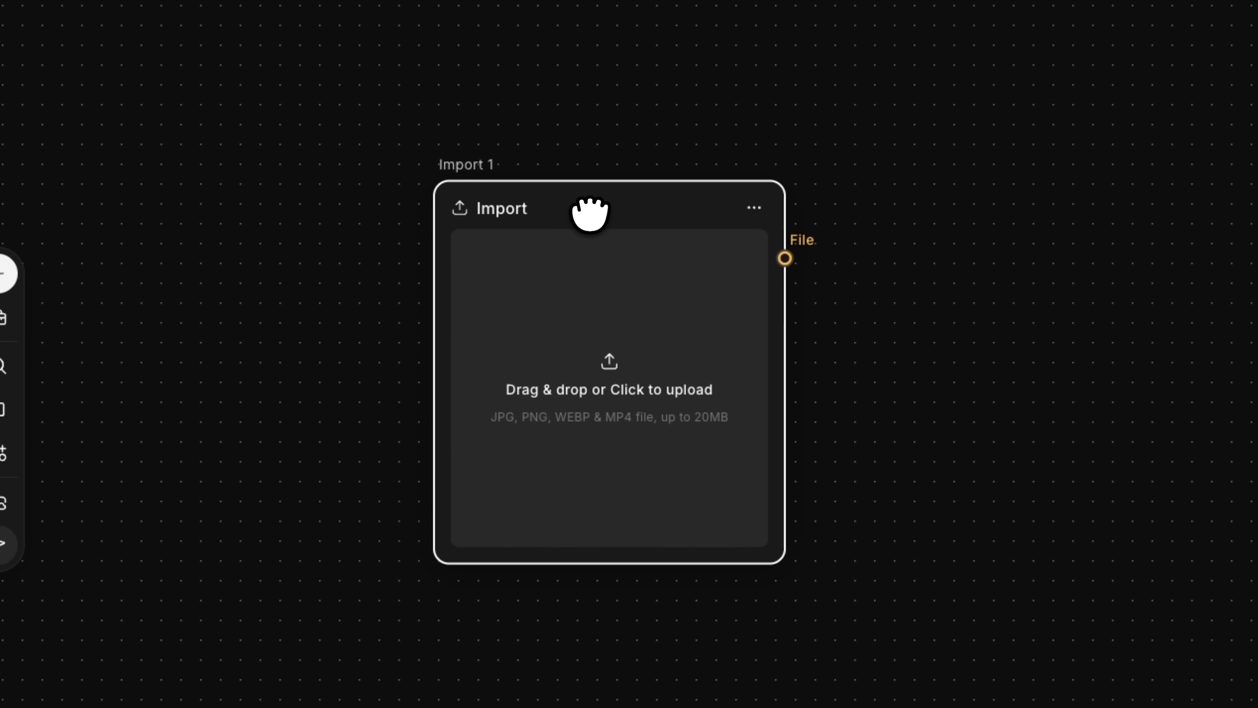
pyautogui.click(608, 389)
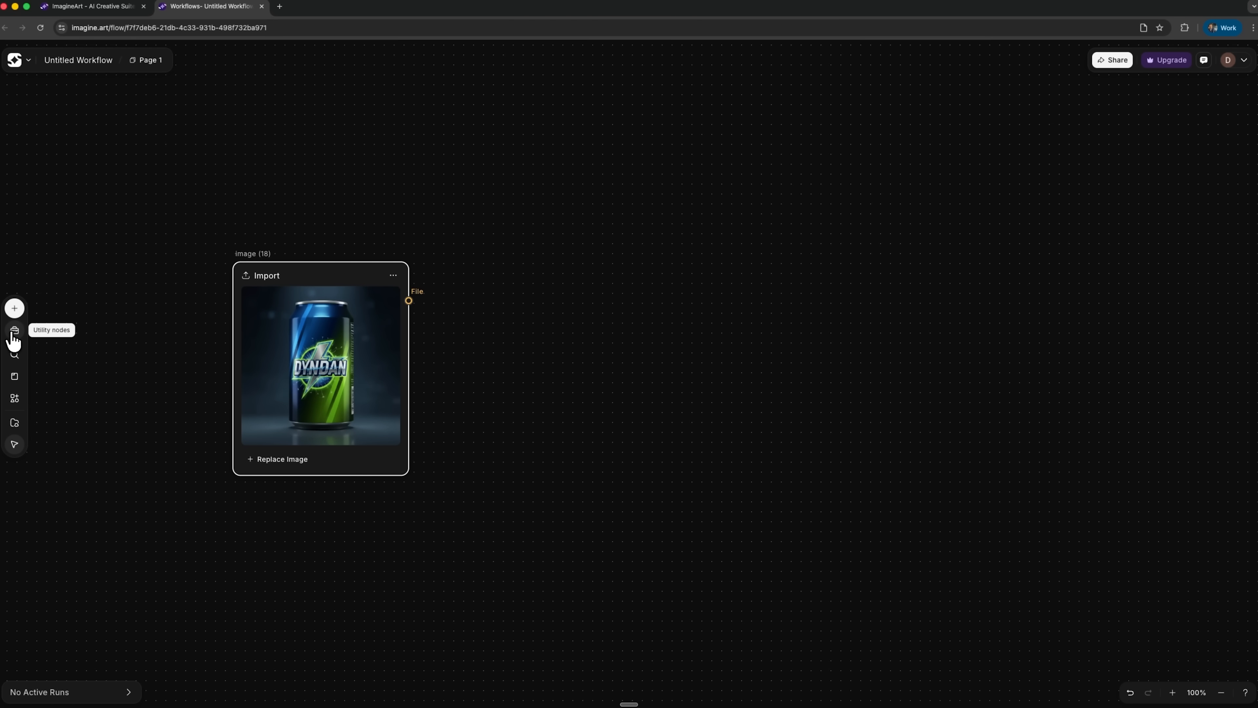
pyautogui.moveTo(14, 308)
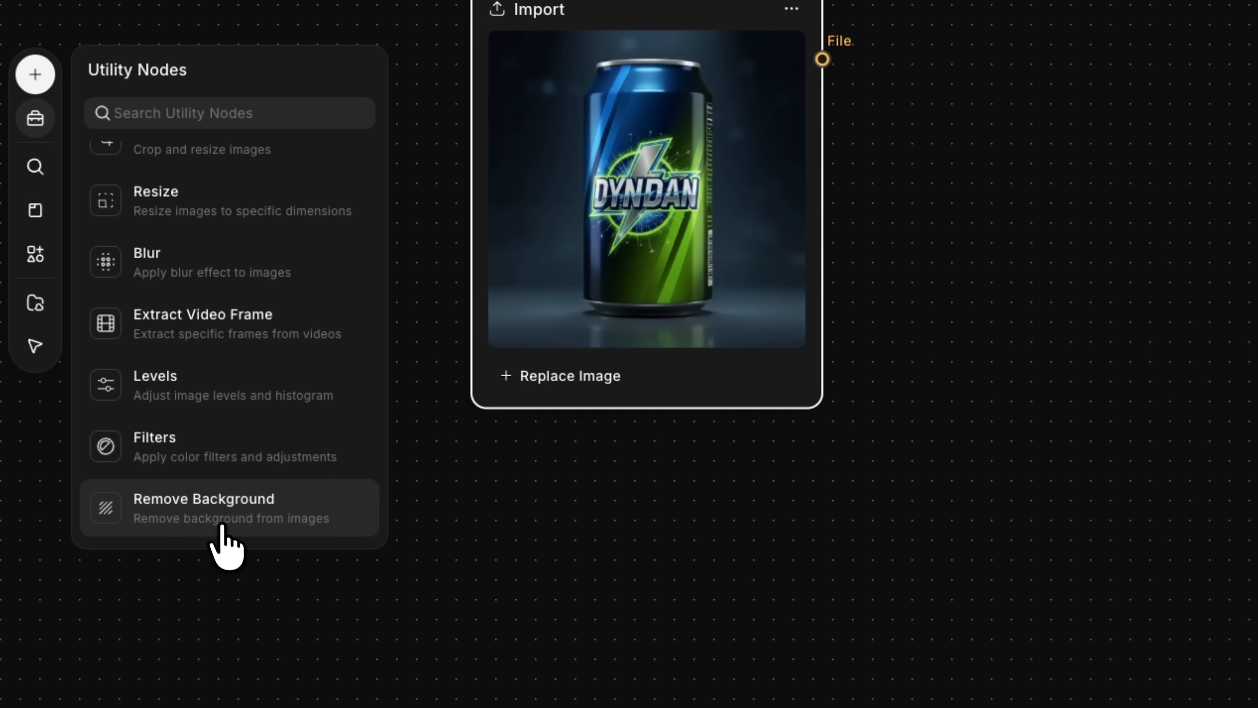
# Add a Remove Background node fed by the imported can photo and run it.
pyautogui.click(203, 507)
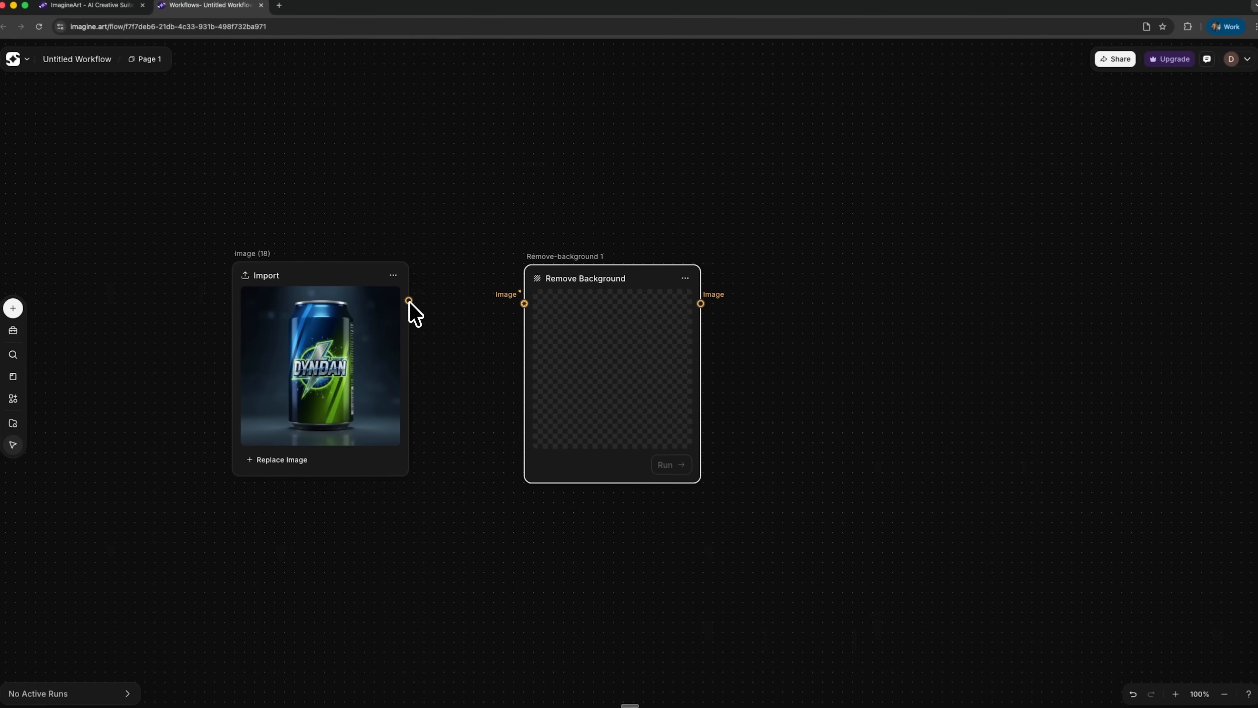
pyautogui.moveTo(408, 301); pyautogui.dragTo(522, 293)
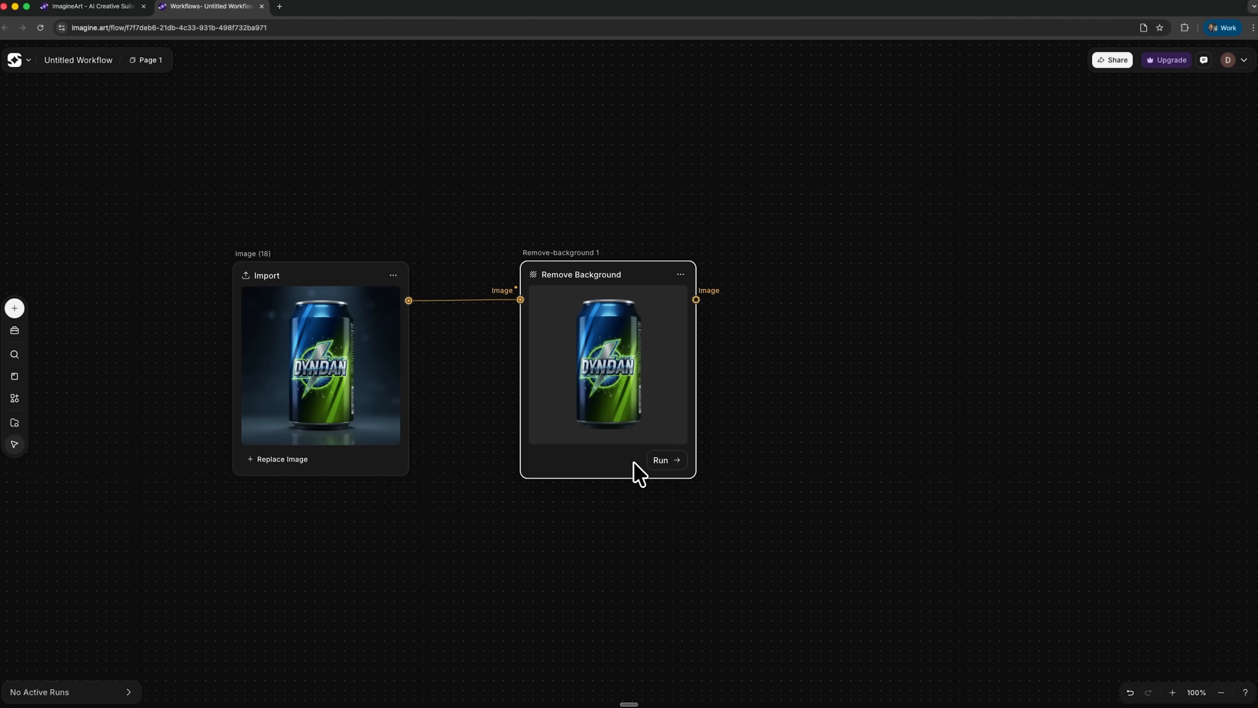
pyautogui.moveTo(374, 389)
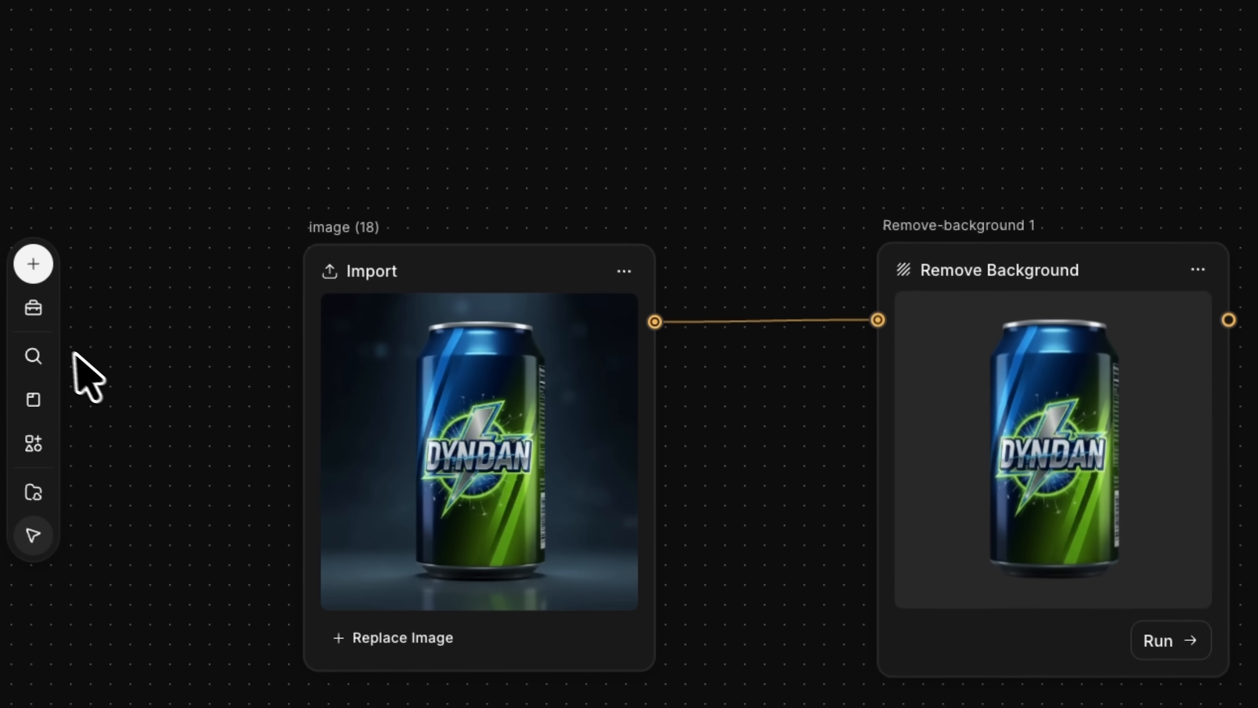
pyautogui.click(33, 264)
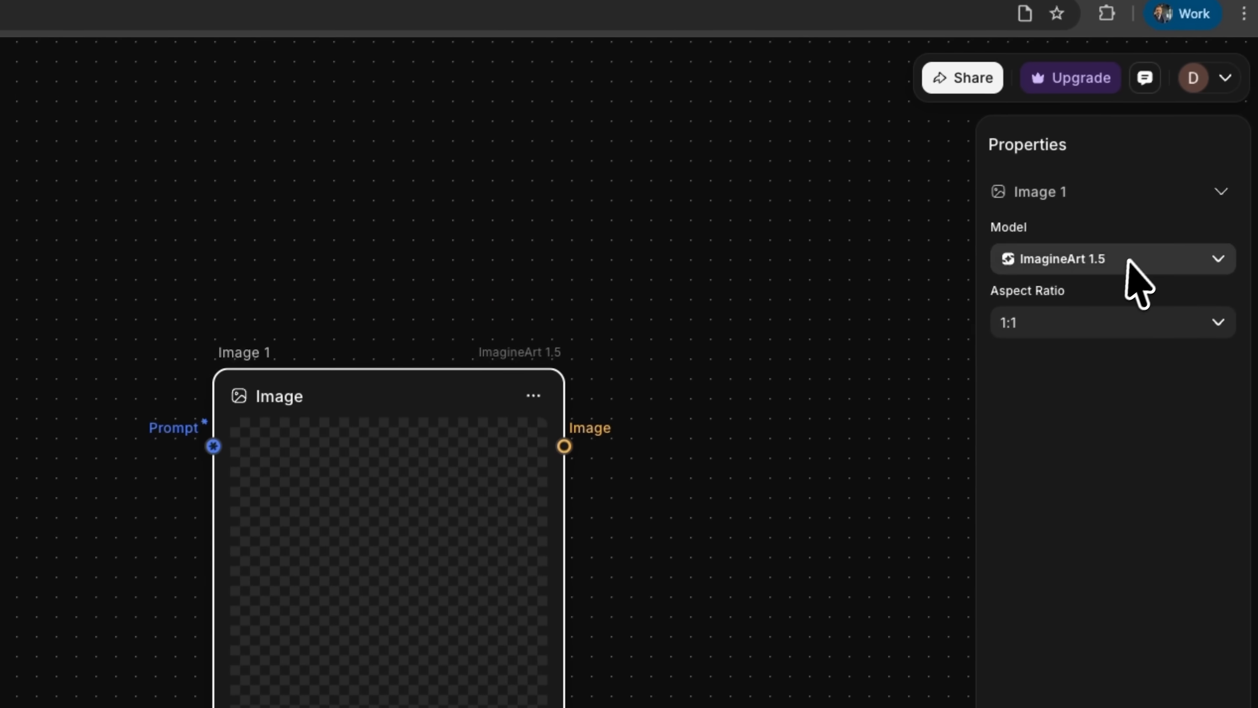
# Set the Image node's model to Nano Banana and begin wiring a prompt to it.
pyautogui.click(1109, 258)
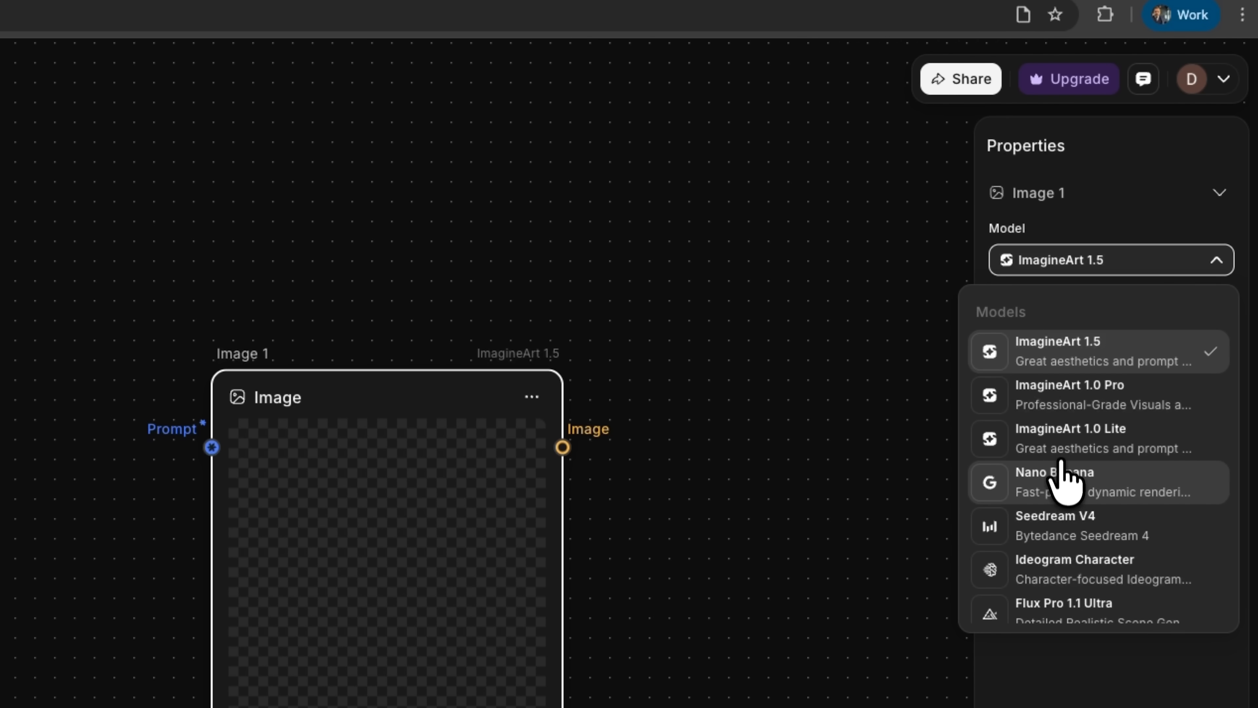
pyautogui.click(1055, 482)
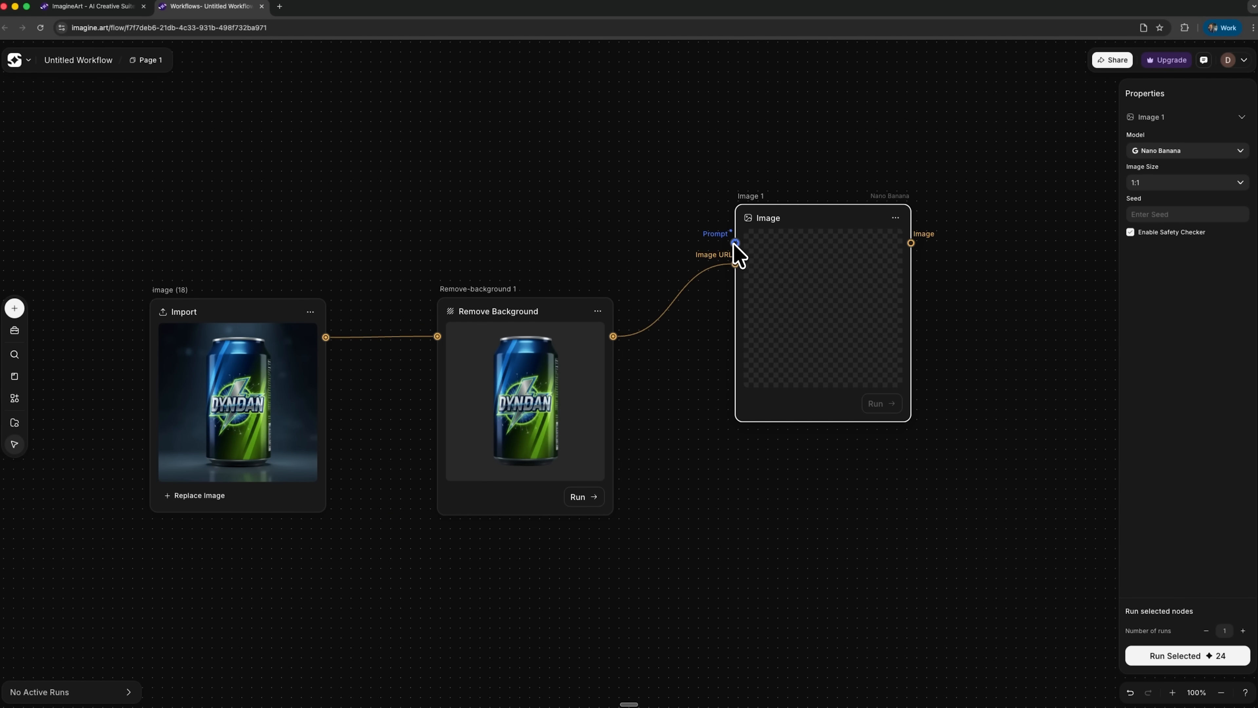
pyautogui.click(15, 308)
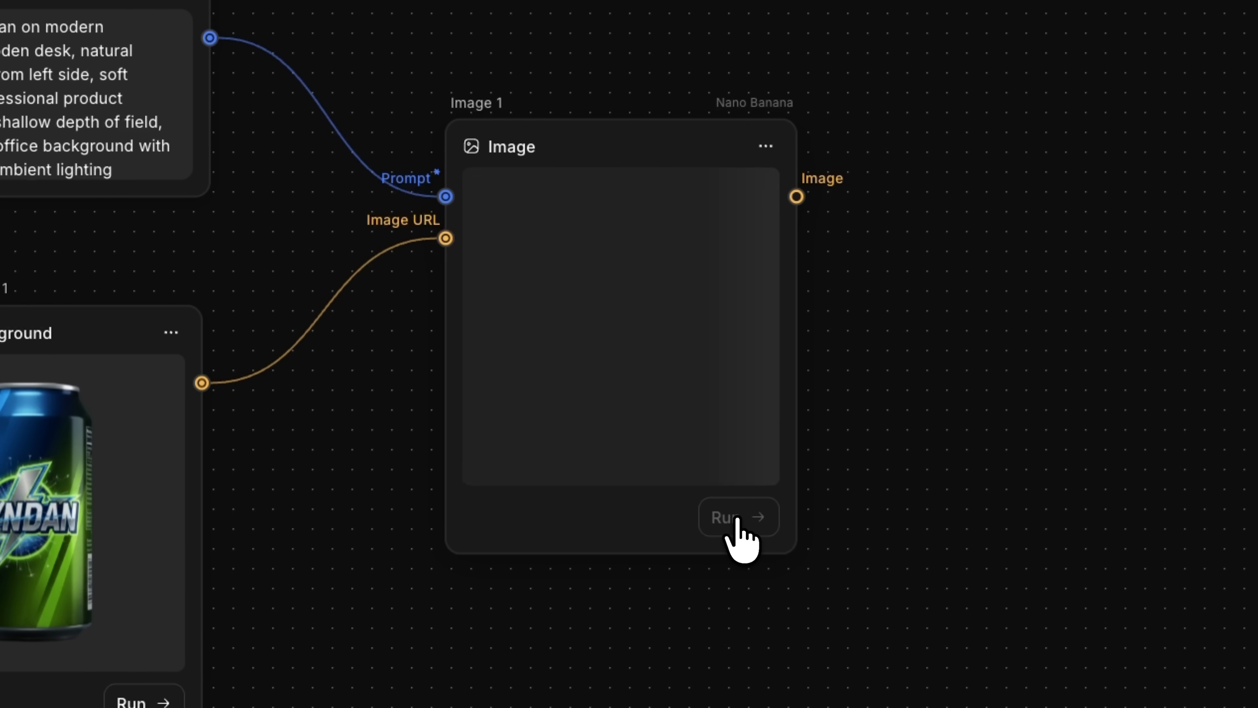
# Generate the home-office wooden desk scene image of the can.
pyautogui.click(737, 516)
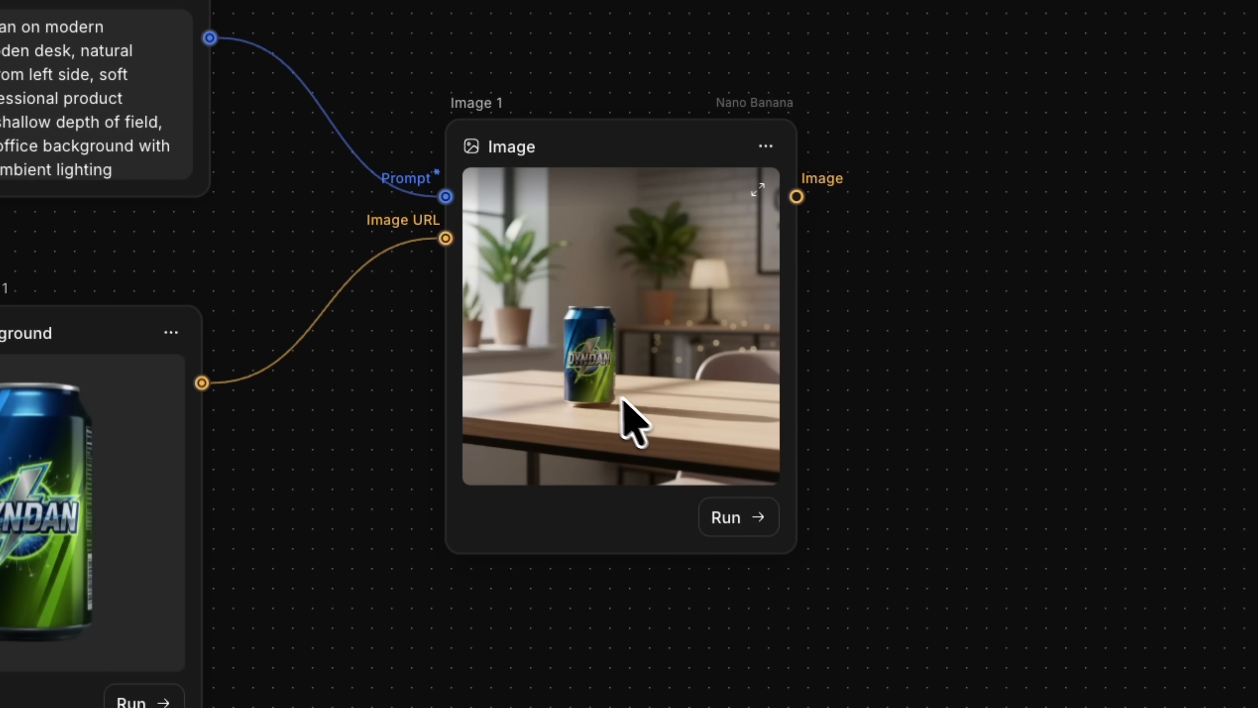
pyautogui.moveTo(697, 441)
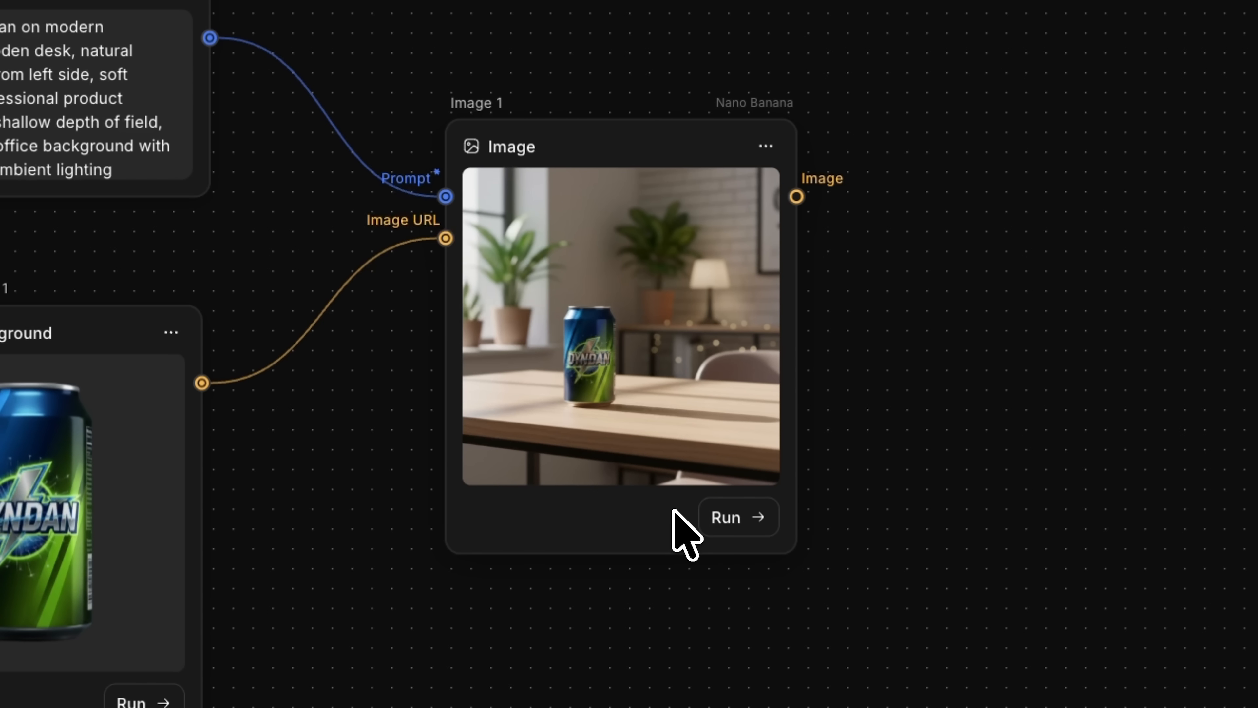
pyautogui.moveTo(555, 357)
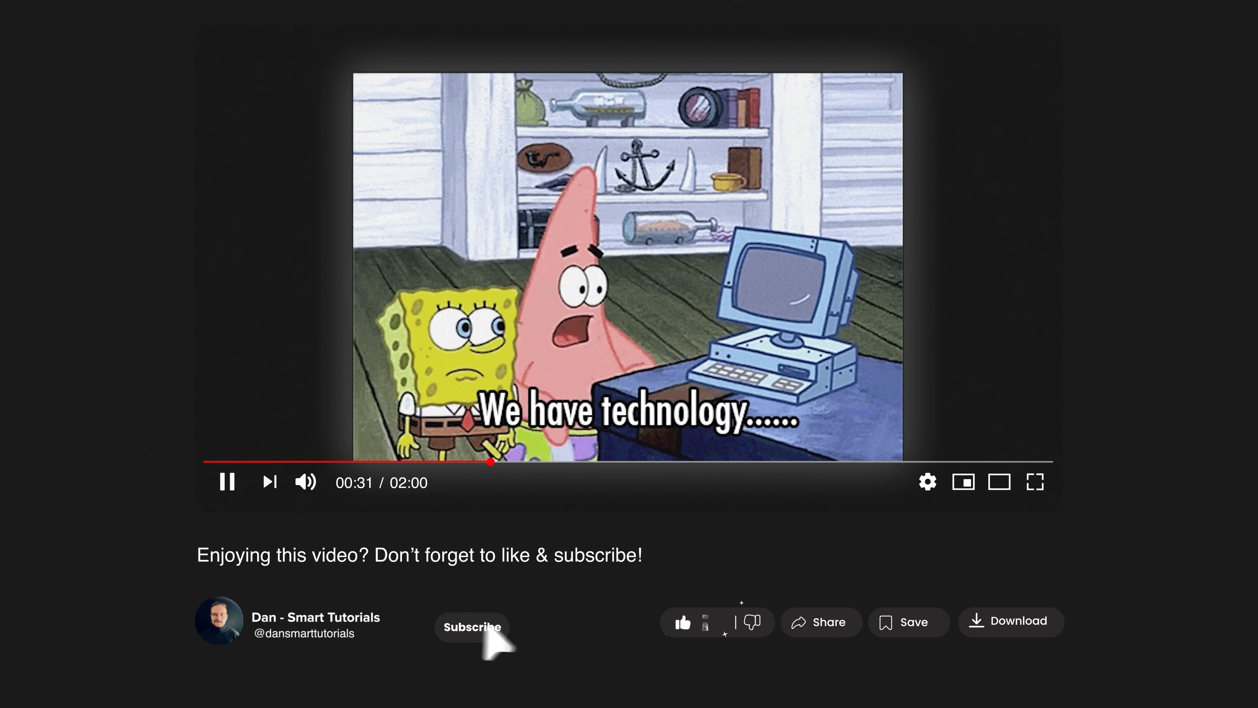
pyautogui.click(471, 627)
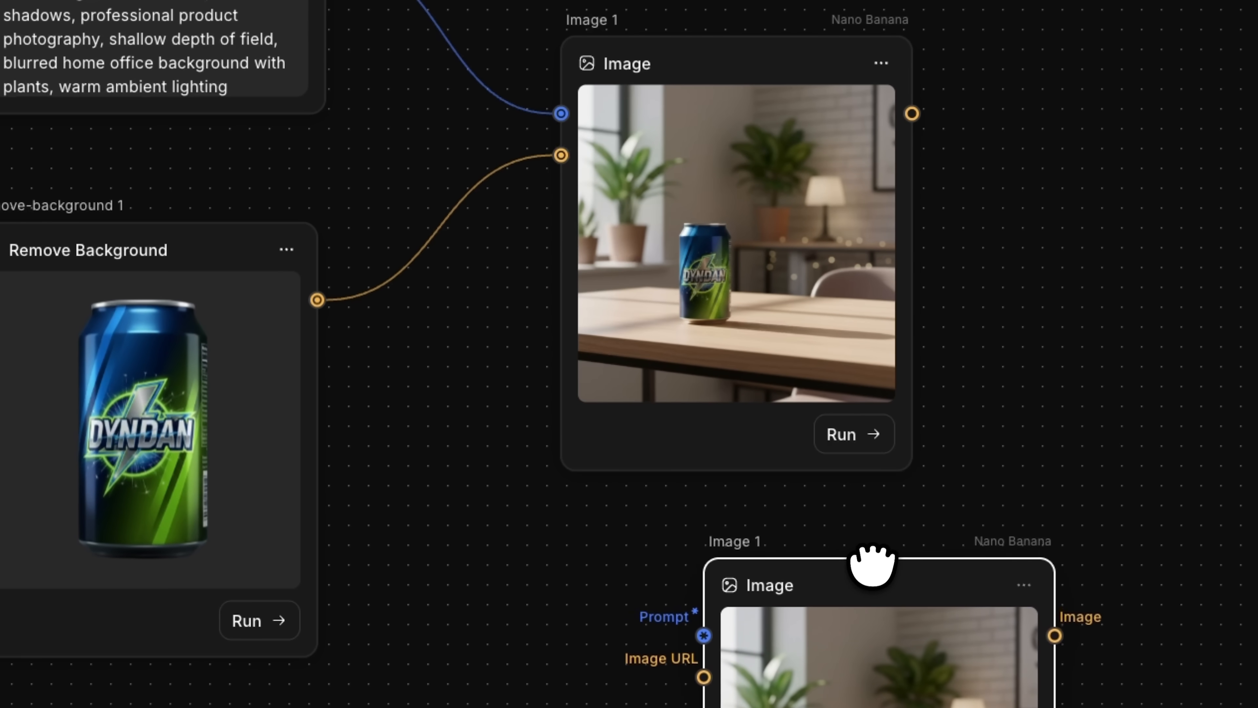
# Place the copied Image node below the first for the gym-equipment scene.
pyautogui.click(646, 115)
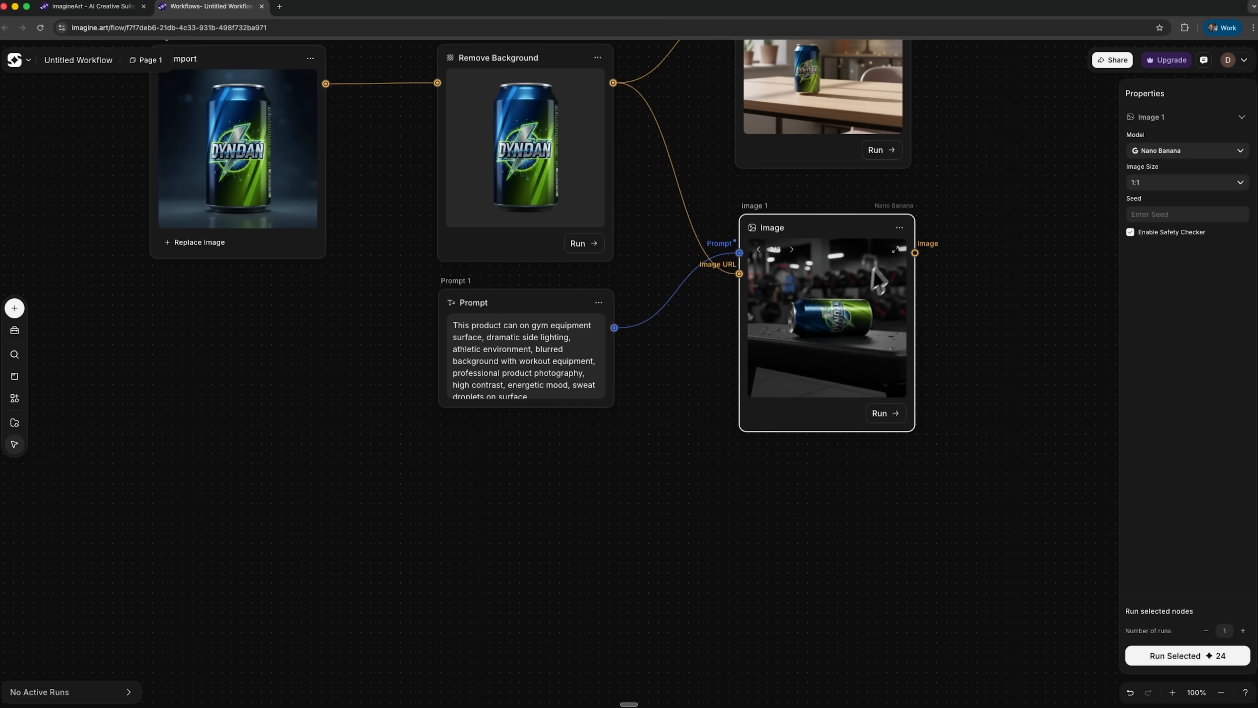
pyautogui.moveTo(736, 433)
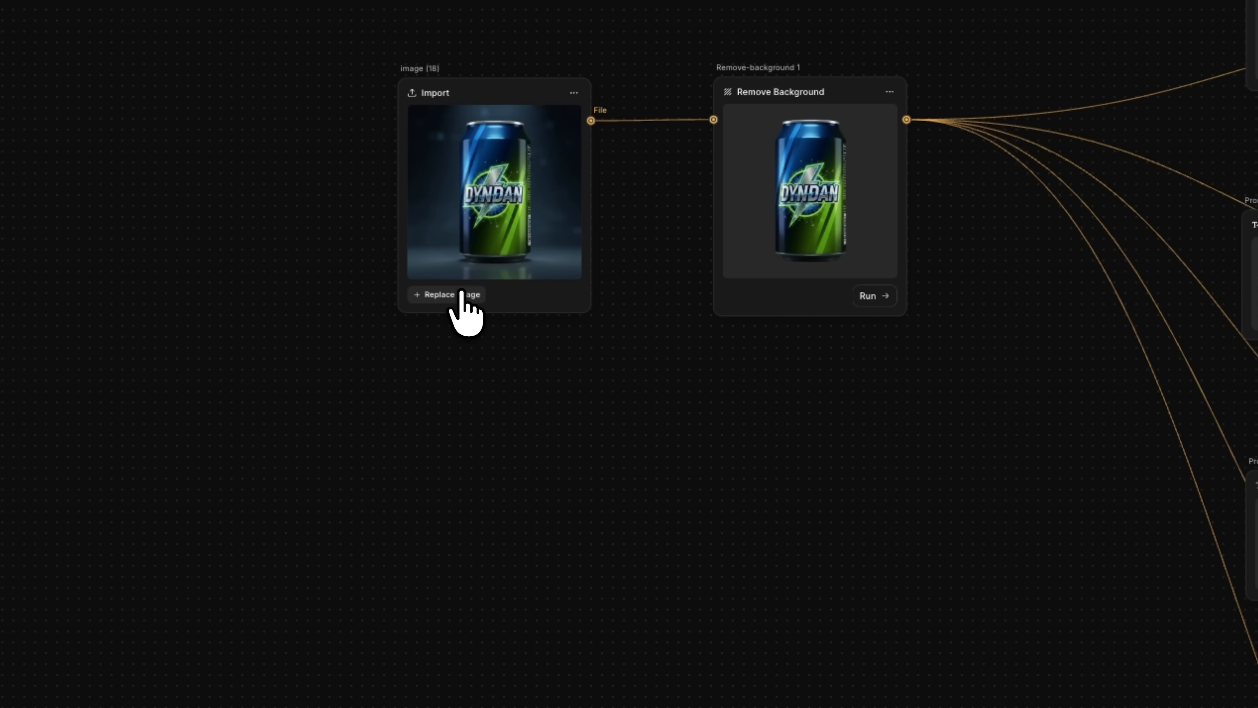
# Replace the Import node's can photo with a new product photo.
pyautogui.click(446, 294)
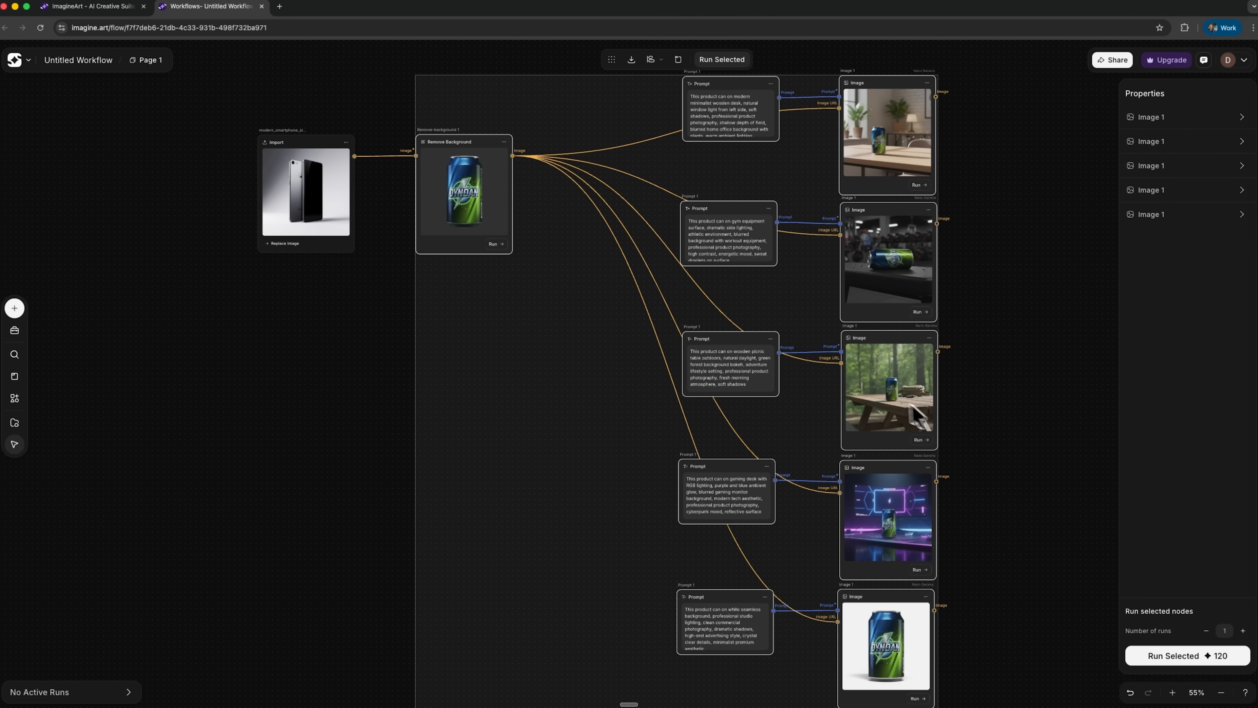
pyautogui.click(720, 59)
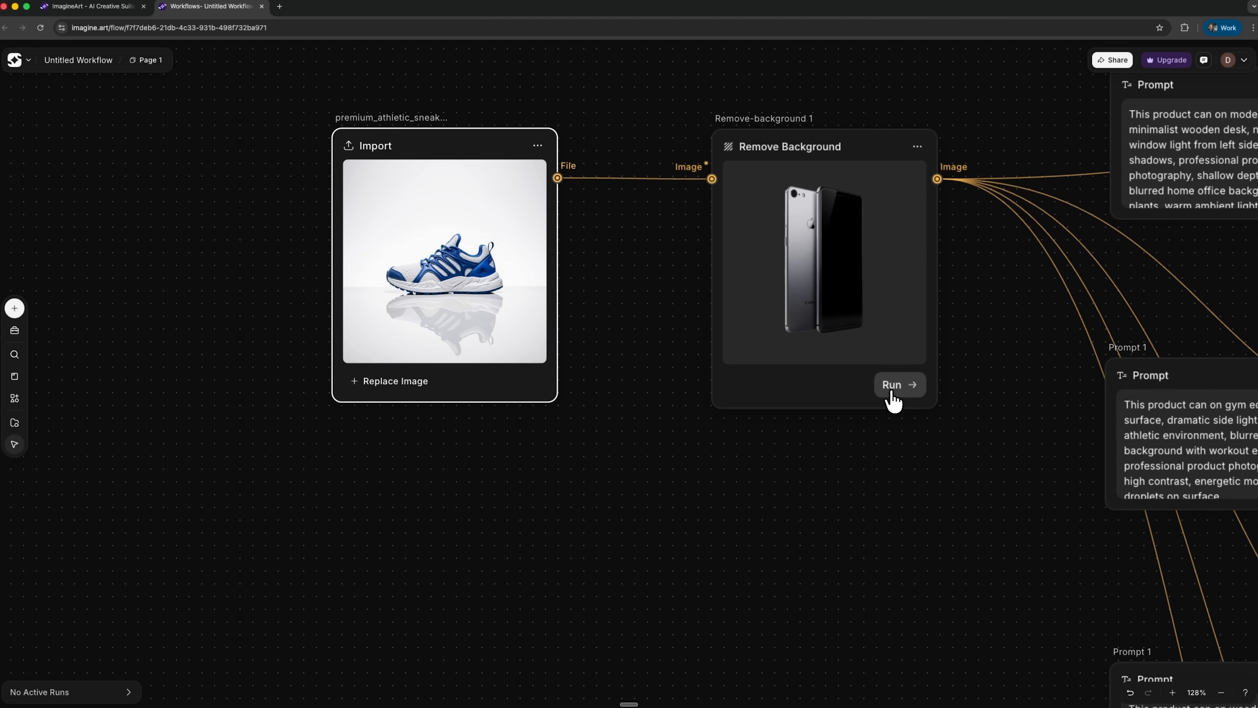
# Remove the sneaker's background and run all five selected scene Image nodes.
pyautogui.click(897, 388)
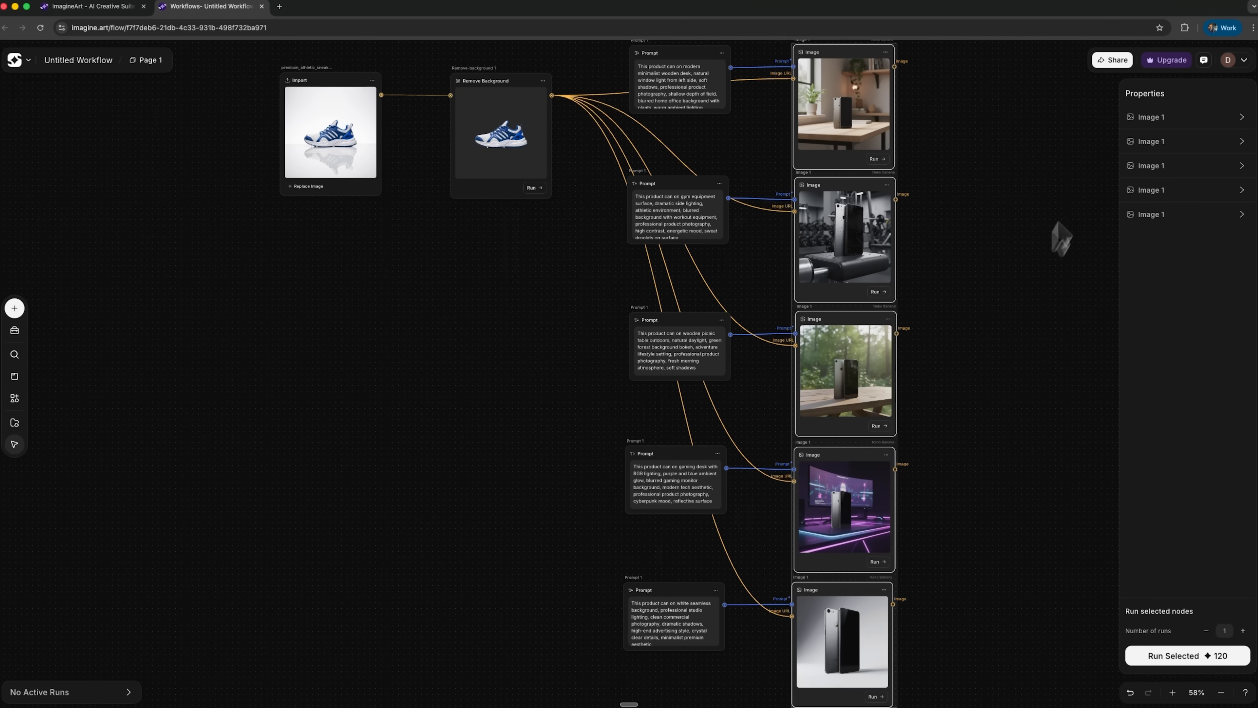
pyautogui.click(1186, 656)
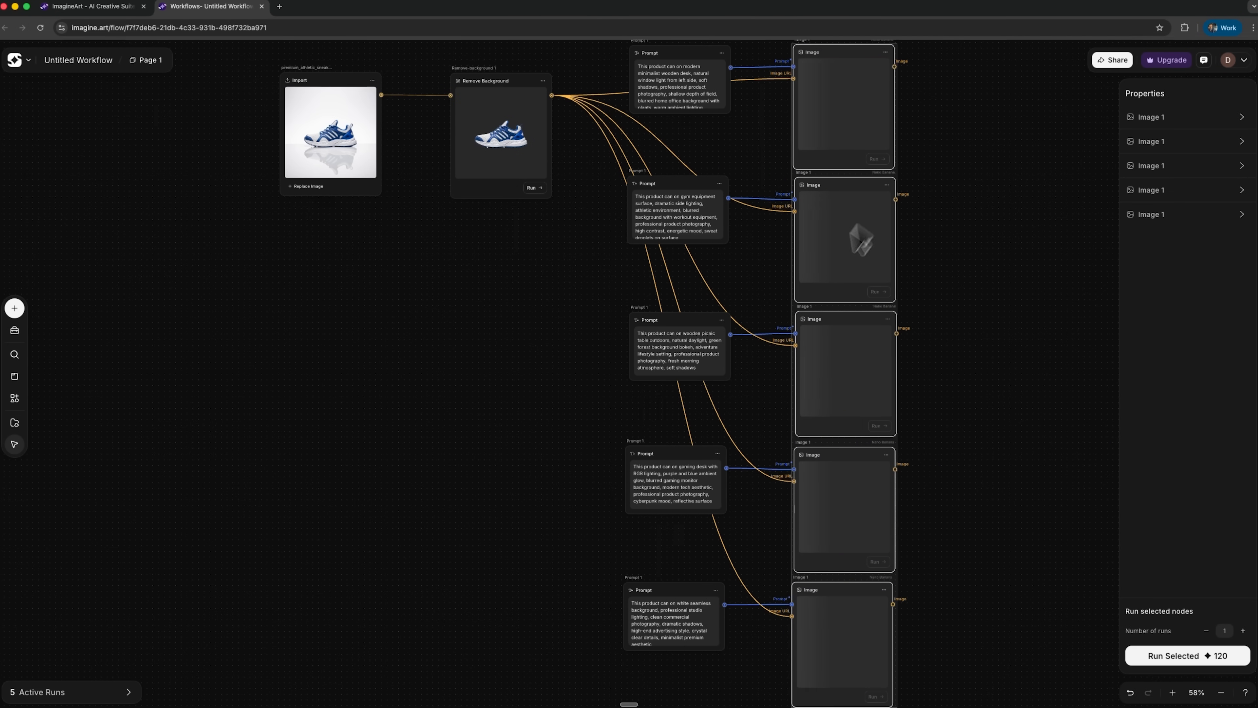
pyautogui.click(1187, 655)
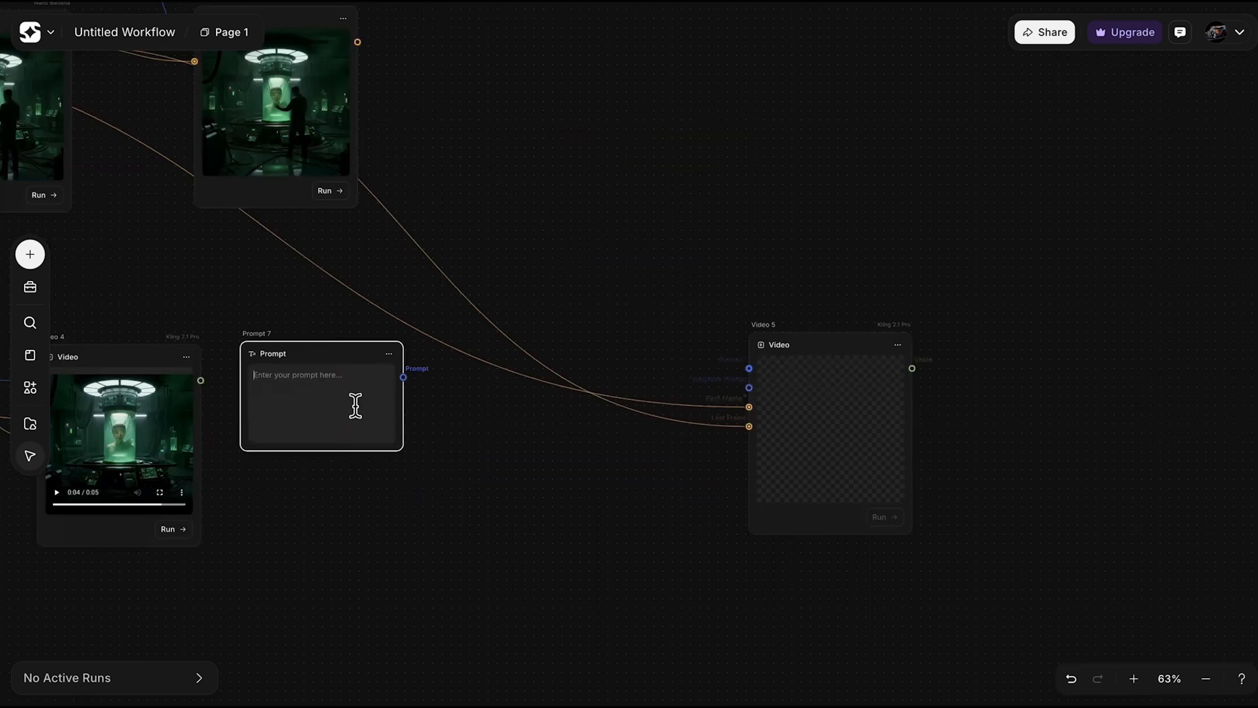
# Write the video prompt: camera stays still, a man walks in with a notebook.
pyautogui.write('The camera stays still from the first frame, and a man walks in with a notebook from the second frame')
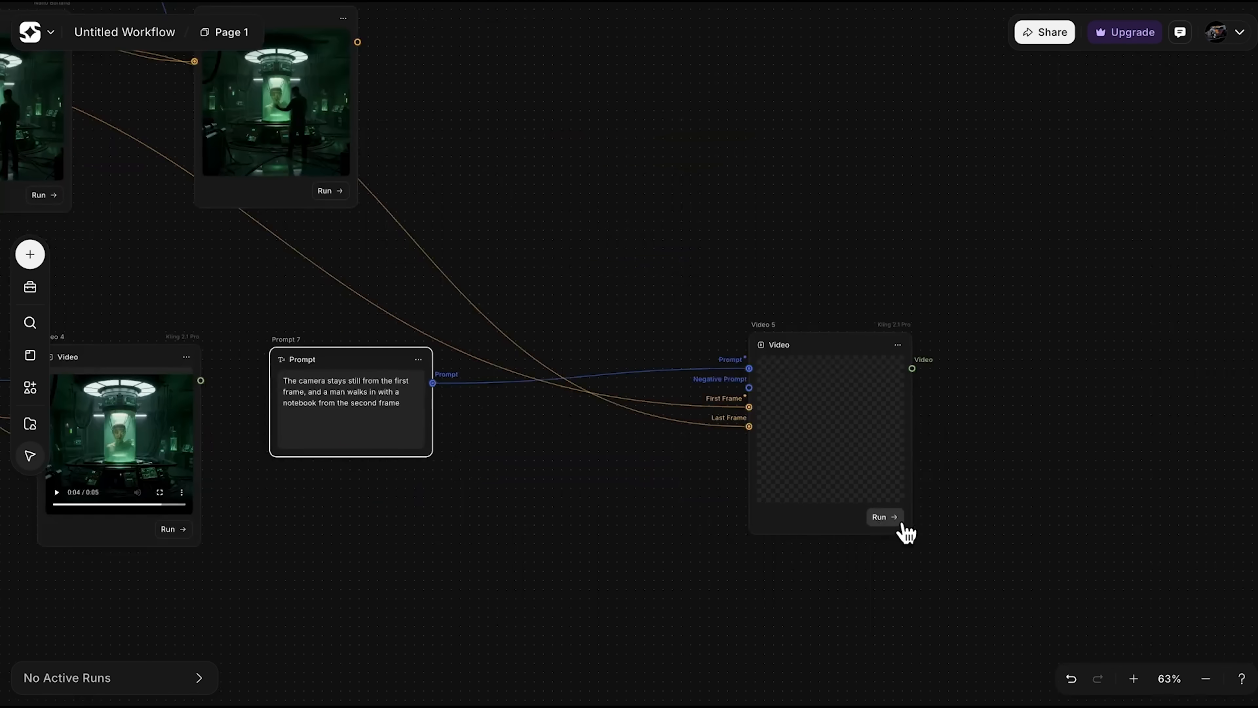